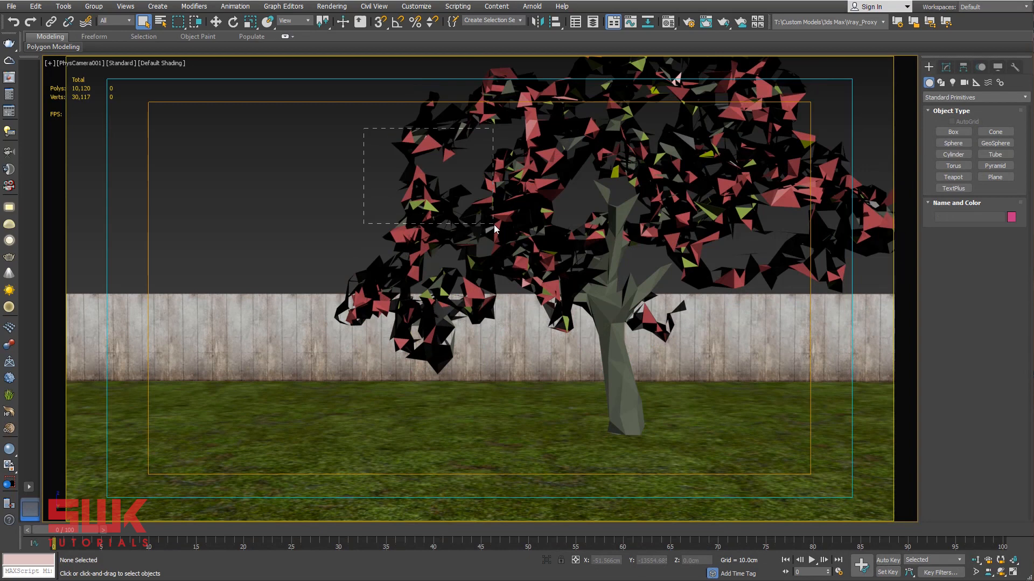
- Inspect the low-poly proxy leaves, then load the original high-poly tree scene
{"action": "left_click", "coordinate": [495, 228]}
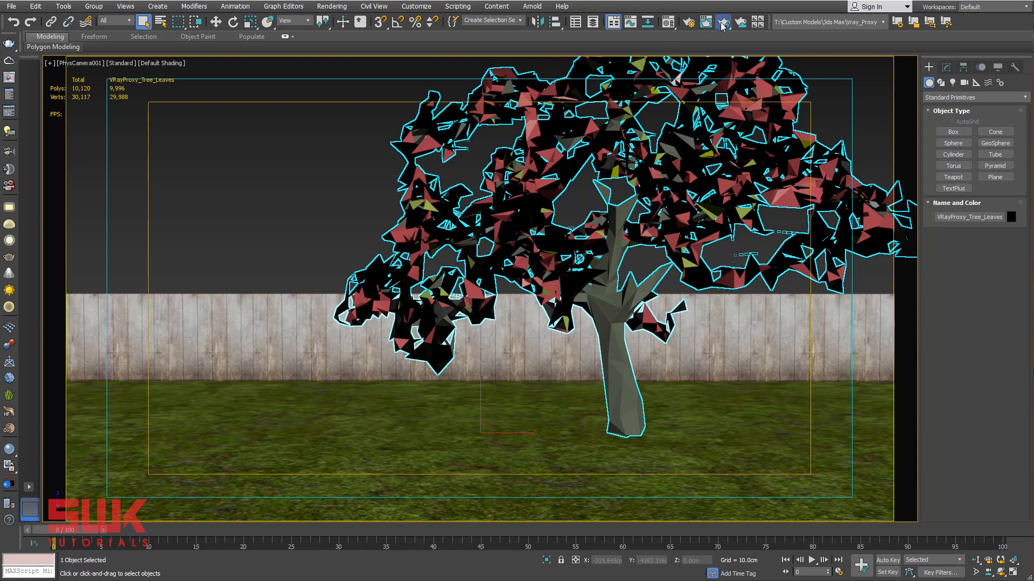
{"action": "left_click", "coordinate": [721, 22]}
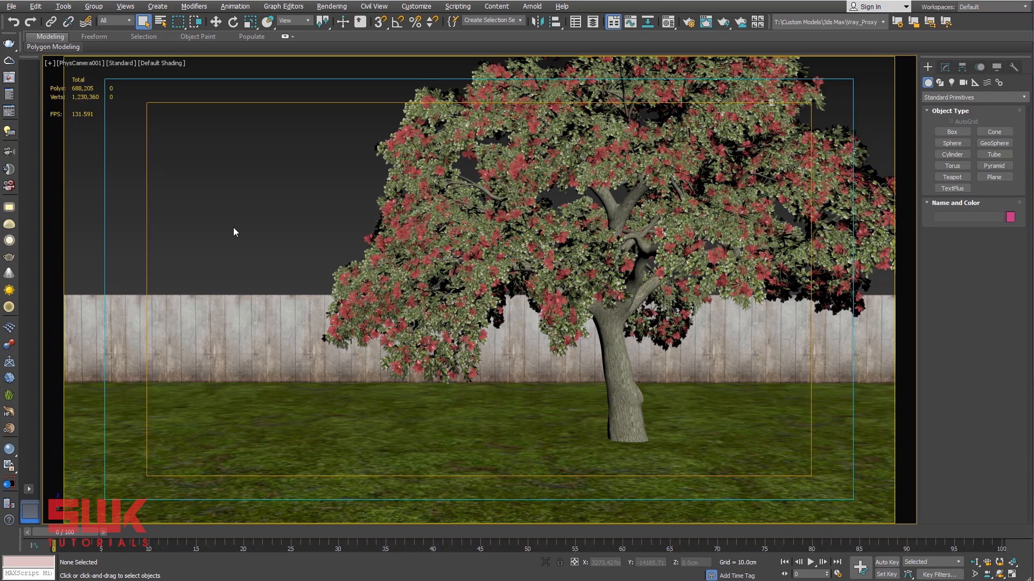
- Enable Polygon/Vertex Count and Total + Selection statistics in Configure Viewports
{"action": "left_click", "coordinate": [49, 63]}
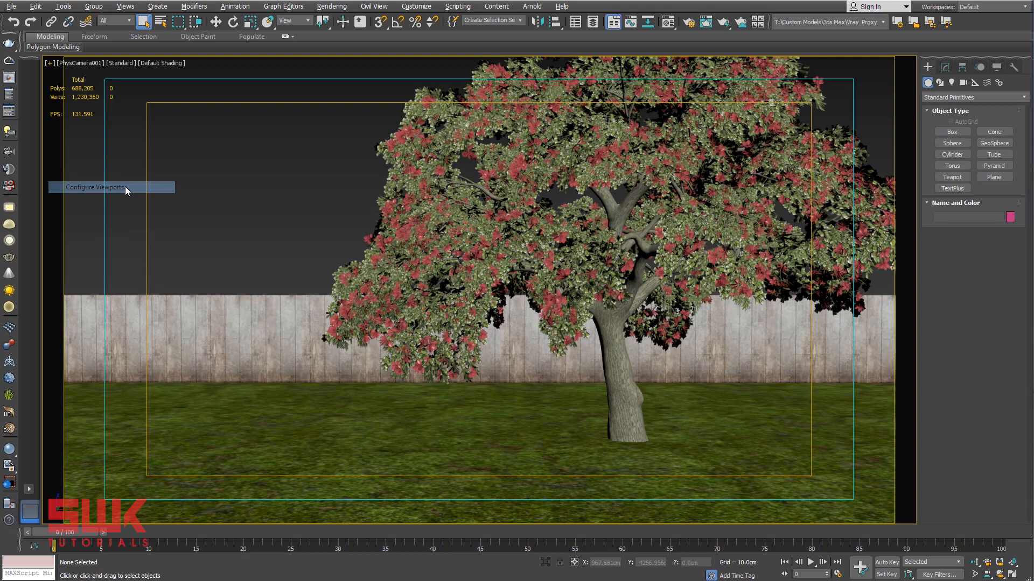
{"action": "left_click", "coordinate": [98, 188]}
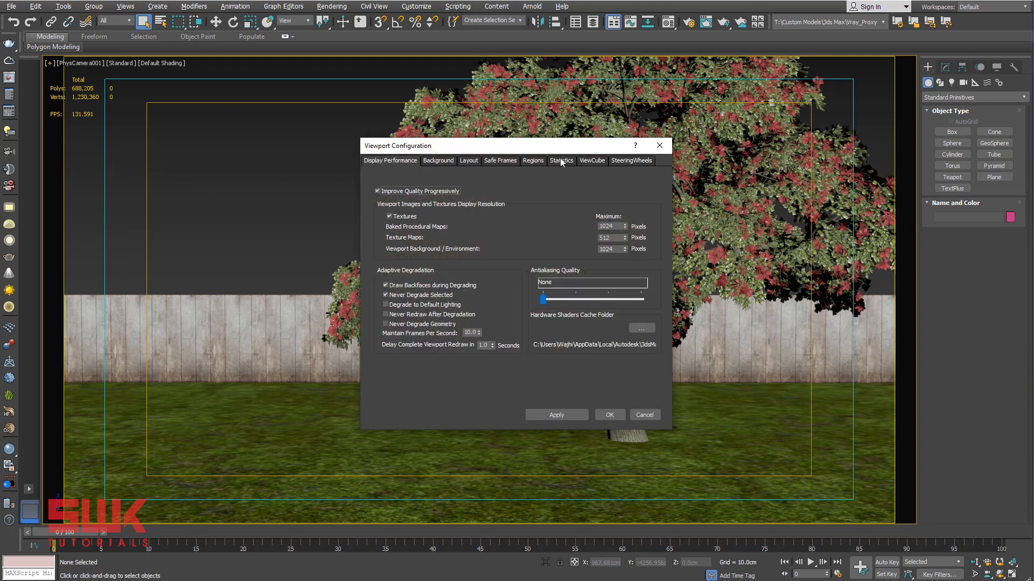
{"action": "left_click", "coordinate": [560, 160]}
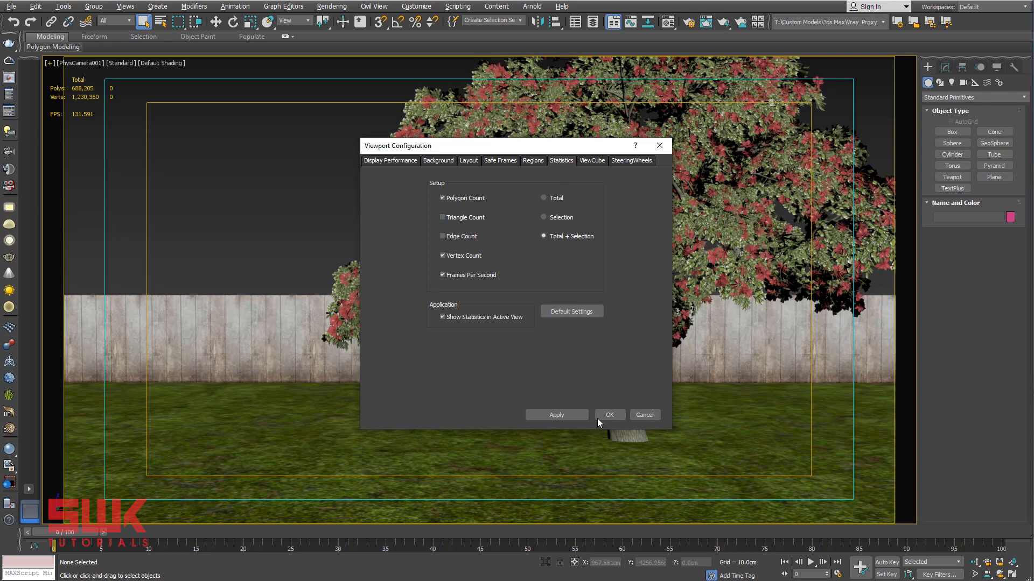
{"action": "left_click", "coordinate": [607, 414]}
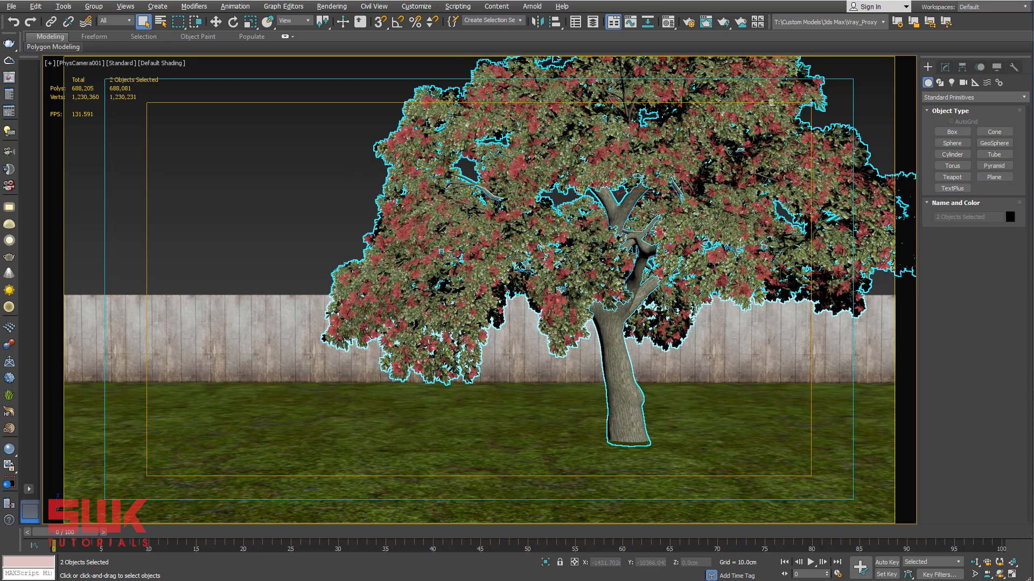
{"action": "mouse_move", "coordinate": [111, 97]}
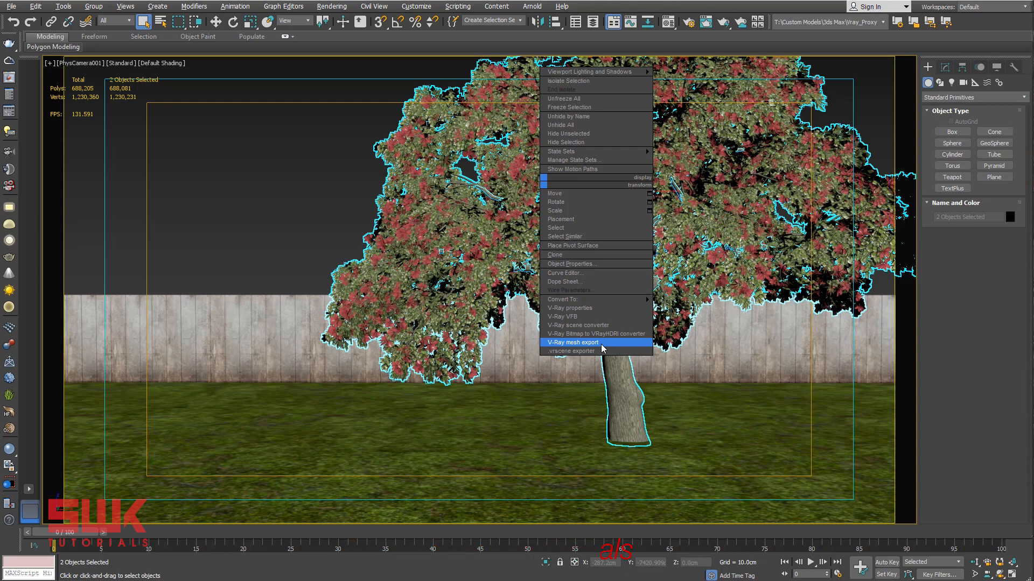
- Choose V-Ray mesh export from the quad menu for the selected trunk and leaves
{"action": "left_click", "coordinate": [571, 342]}
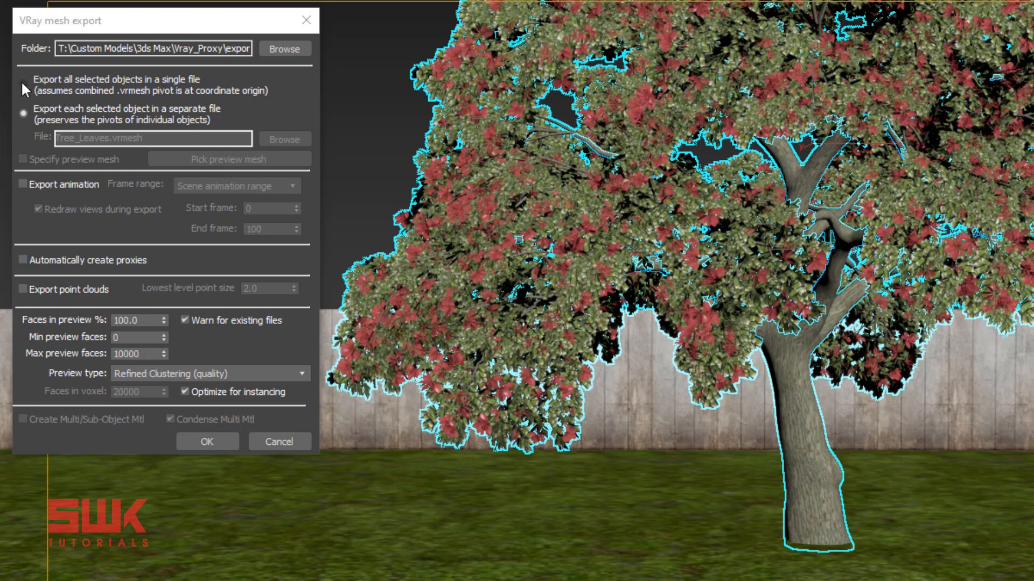
- Choose 'Export all selected objects in a single file' for Tree_Leaves.vrmesh
{"action": "left_click", "coordinate": [23, 84]}
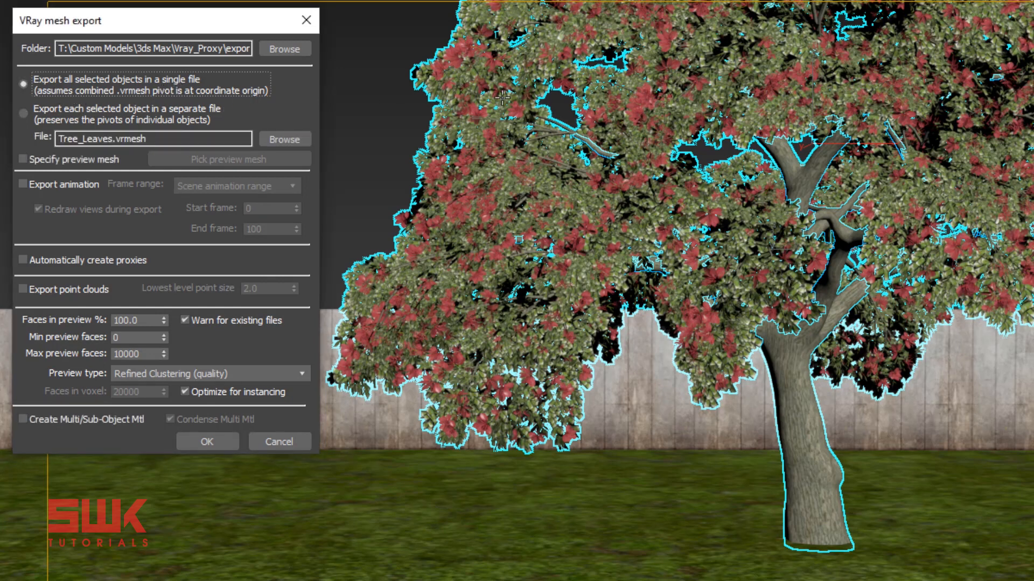
{"action": "mouse_move", "coordinate": [791, 176]}
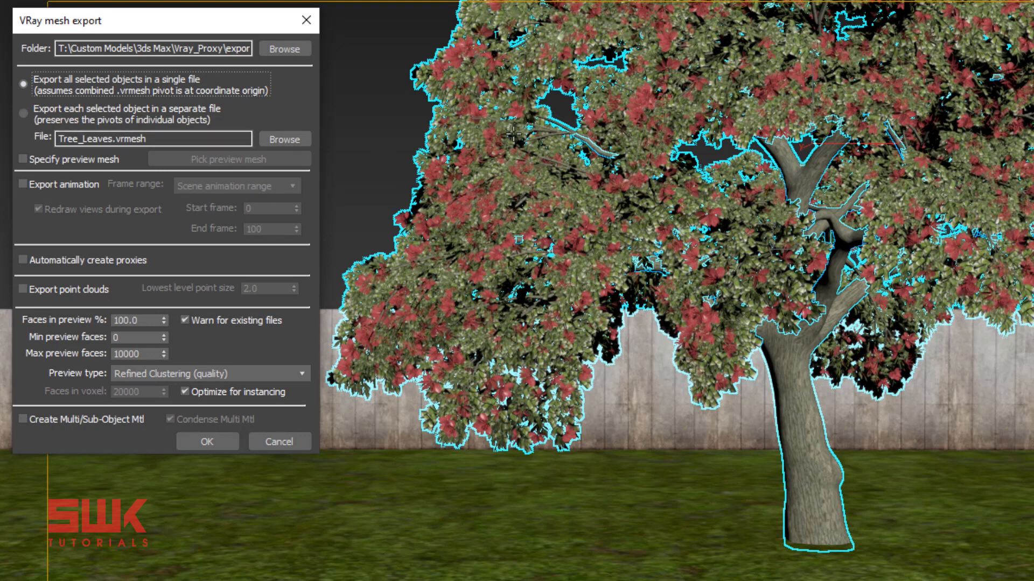
{"action": "mouse_move", "coordinate": [658, 218]}
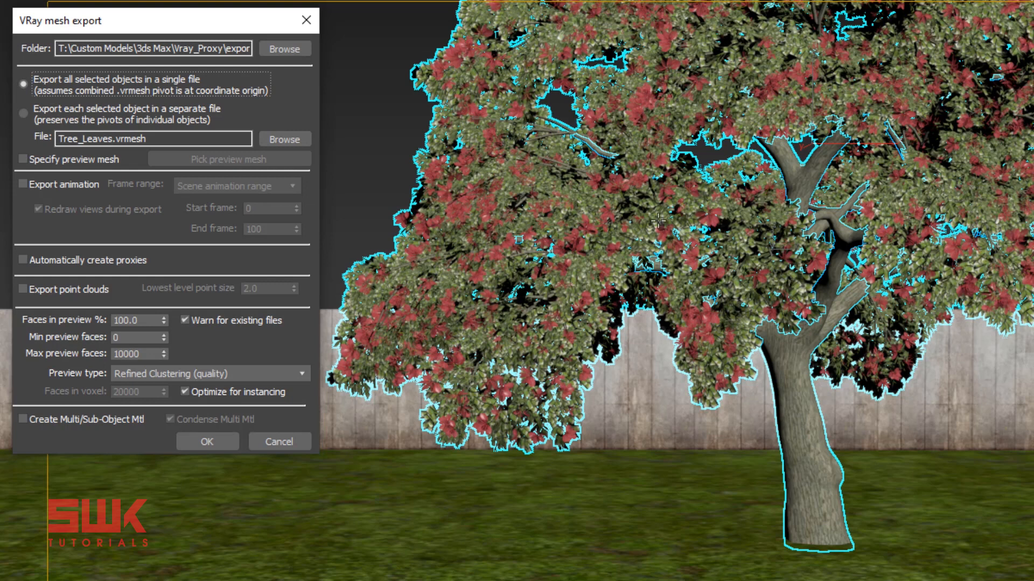
{"action": "mouse_move", "coordinate": [791, 370]}
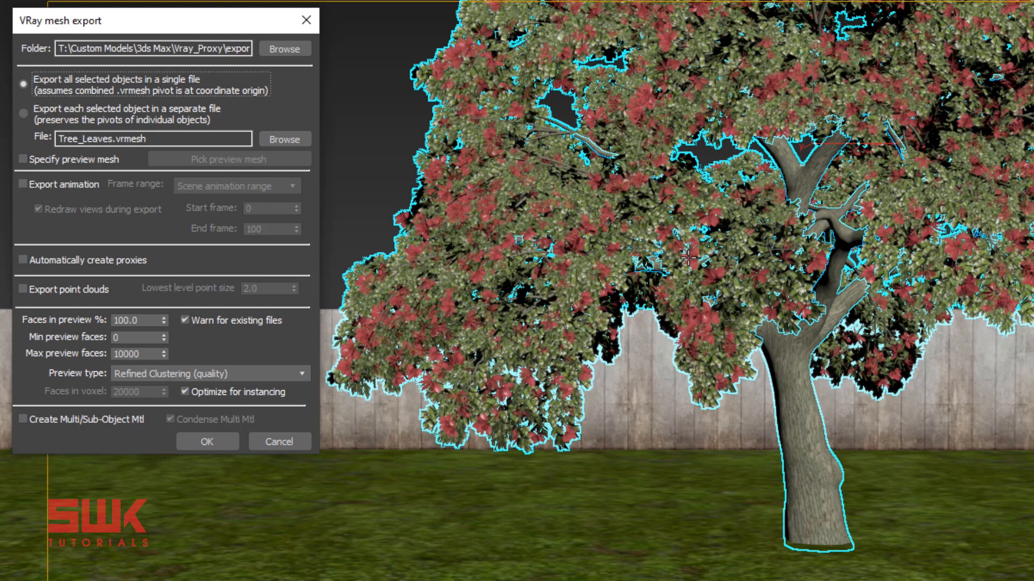
{"action": "mouse_move", "coordinate": [117, 106]}
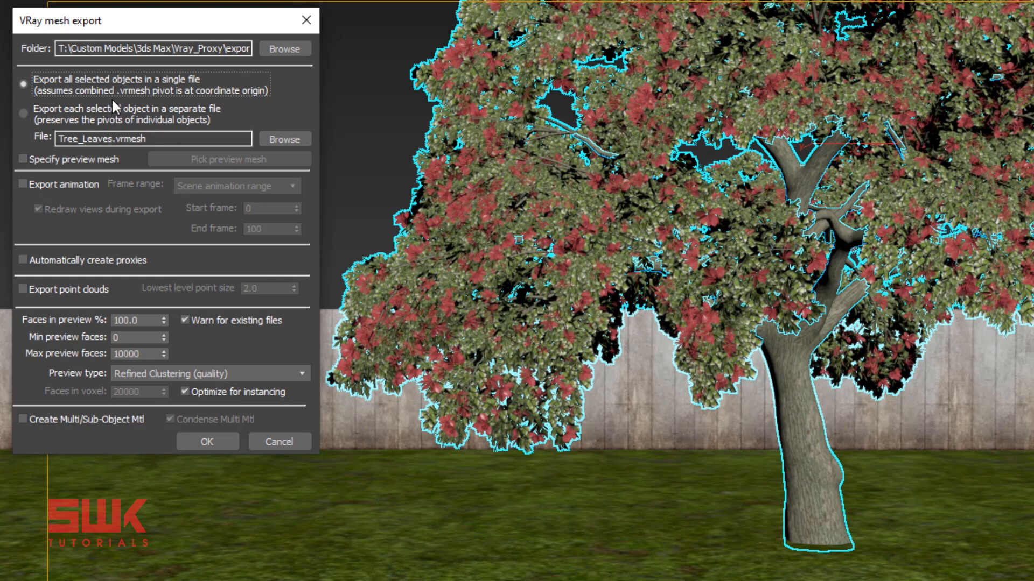
{"action": "mouse_move", "coordinate": [175, 93]}
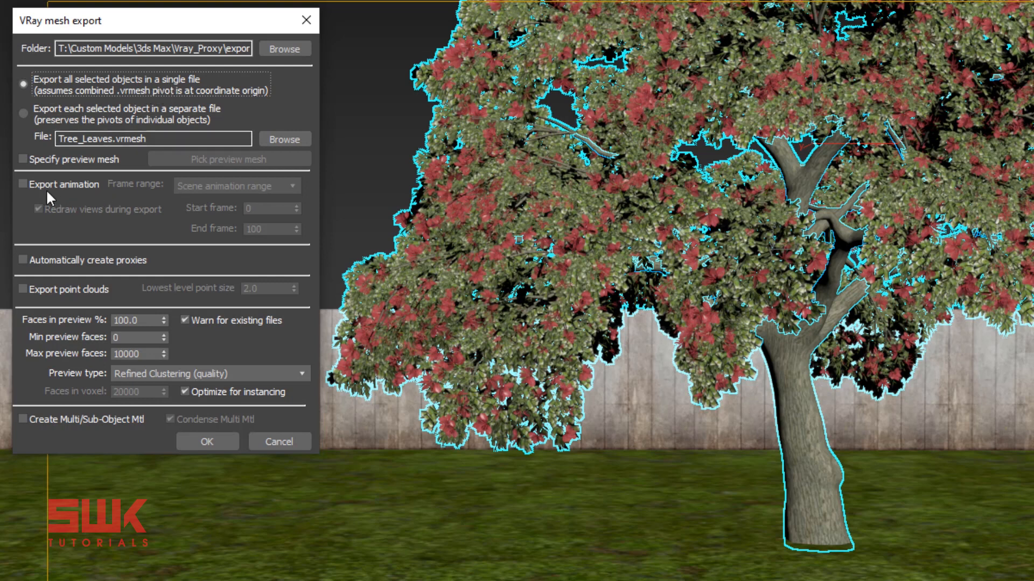
{"action": "left_click", "coordinate": [23, 184]}
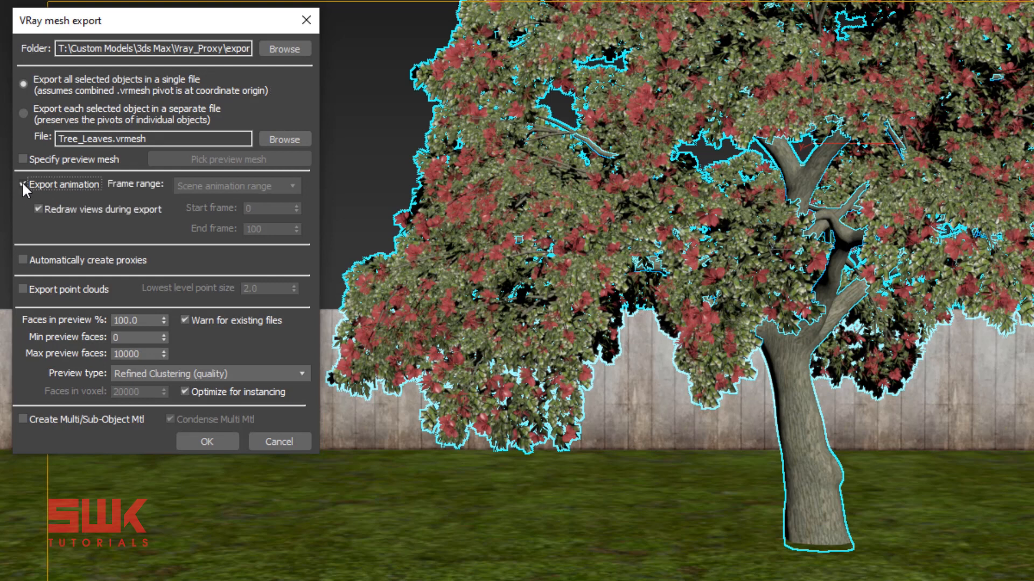
{"action": "left_click", "coordinate": [234, 186]}
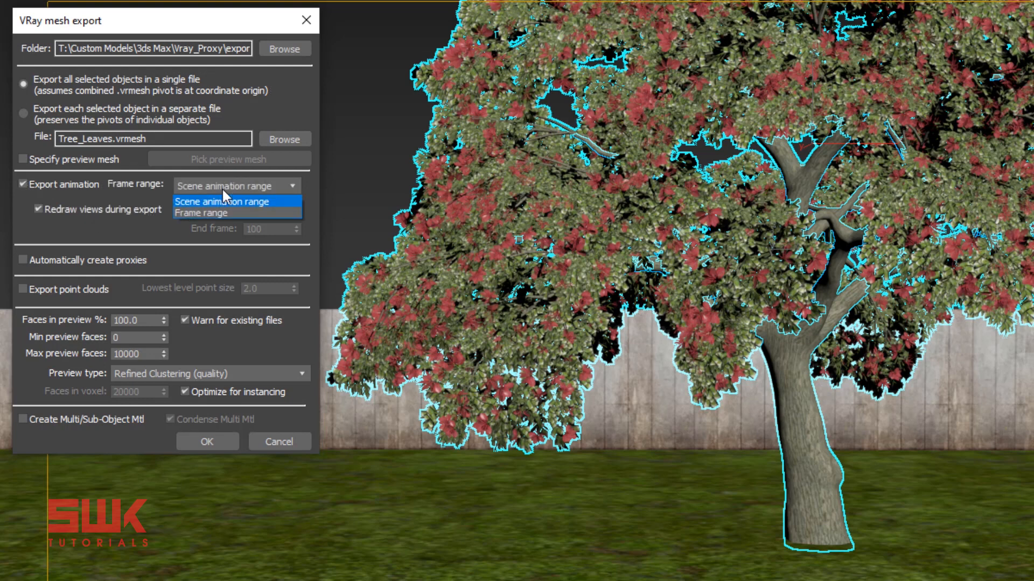
{"action": "left_click", "coordinate": [201, 212]}
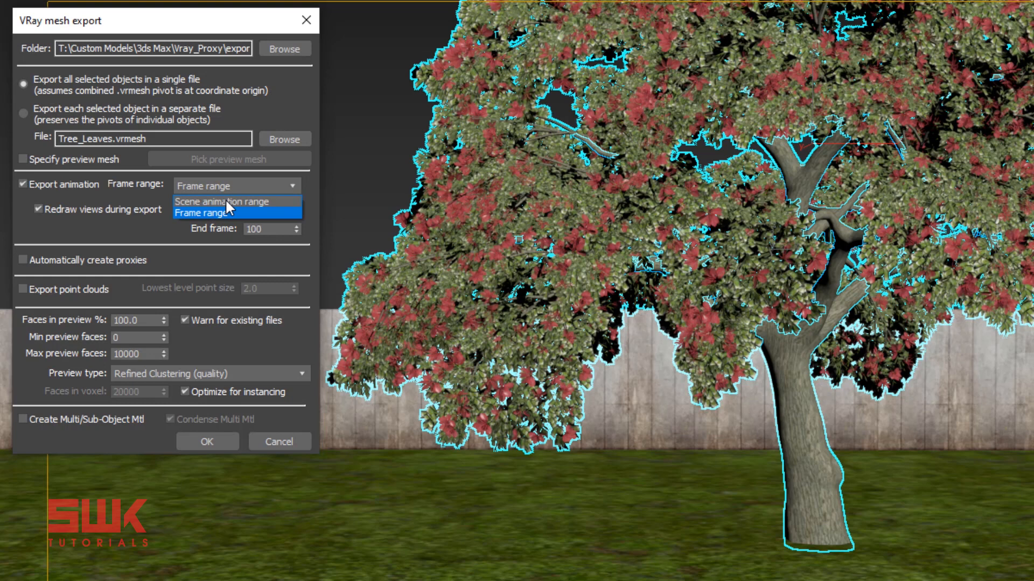
{"action": "left_click", "coordinate": [223, 201]}
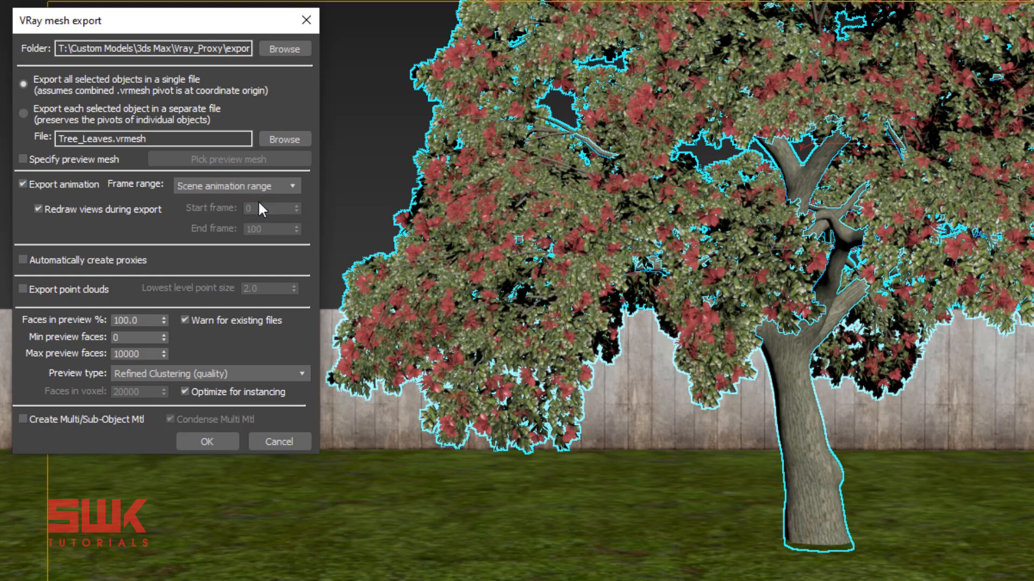
{"action": "left_click", "coordinate": [22, 184]}
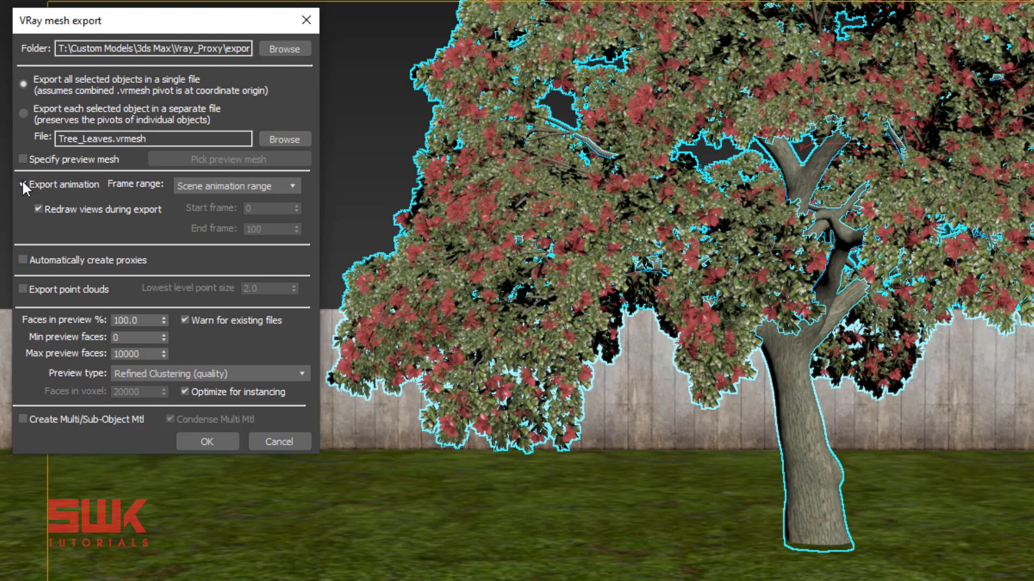
{"action": "left_click", "coordinate": [23, 184]}
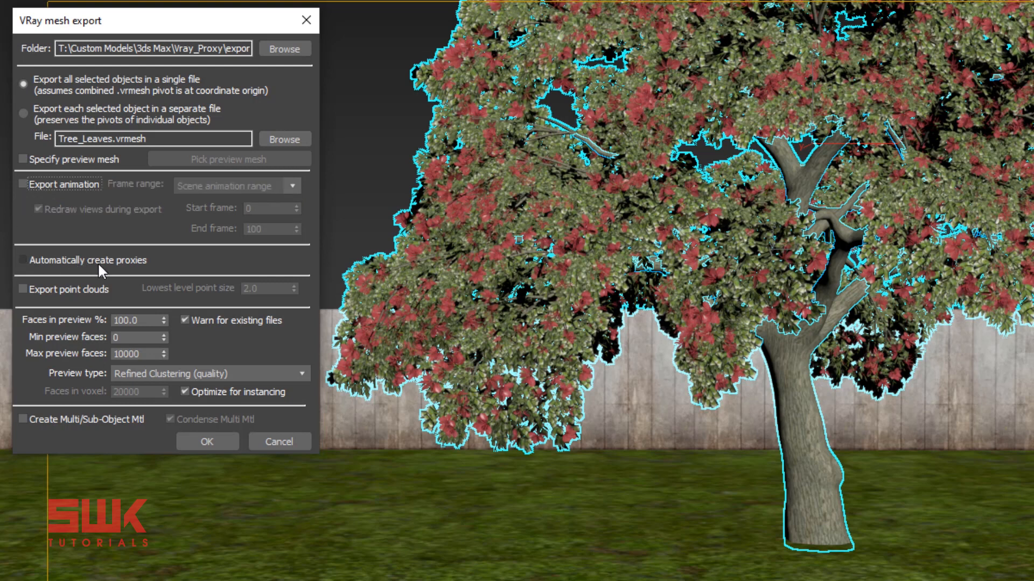
{"action": "mouse_move", "coordinate": [127, 272]}
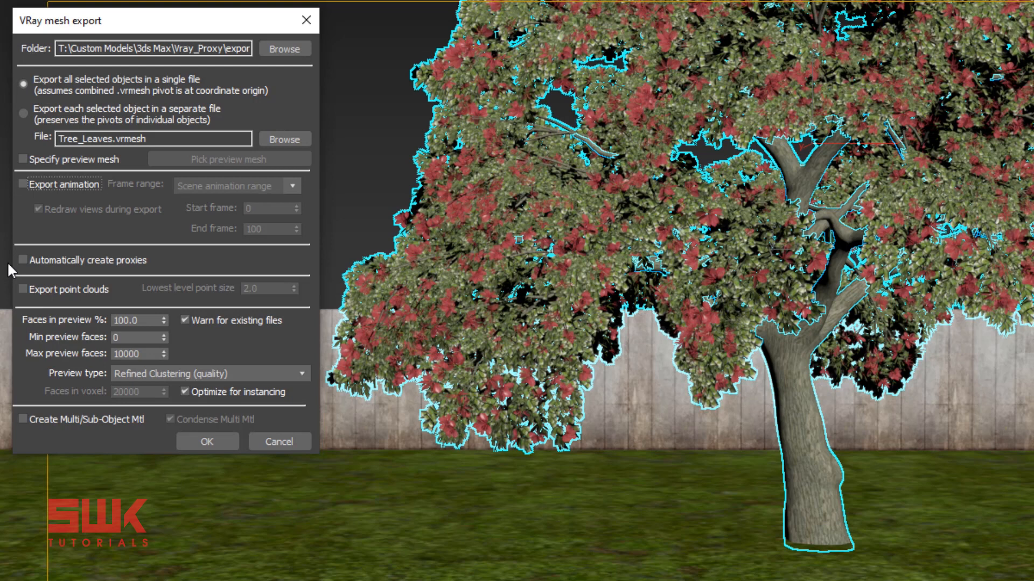
- Enable automatic proxy creation and set Faces in preview to 15.0%
{"action": "left_click", "coordinate": [22, 259]}
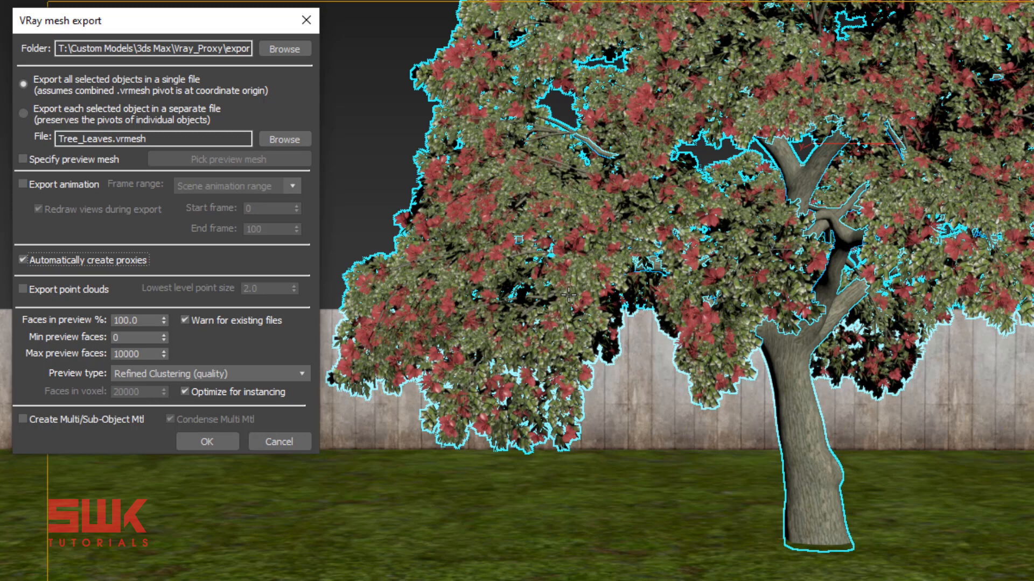
{"action": "mouse_move", "coordinate": [593, 305]}
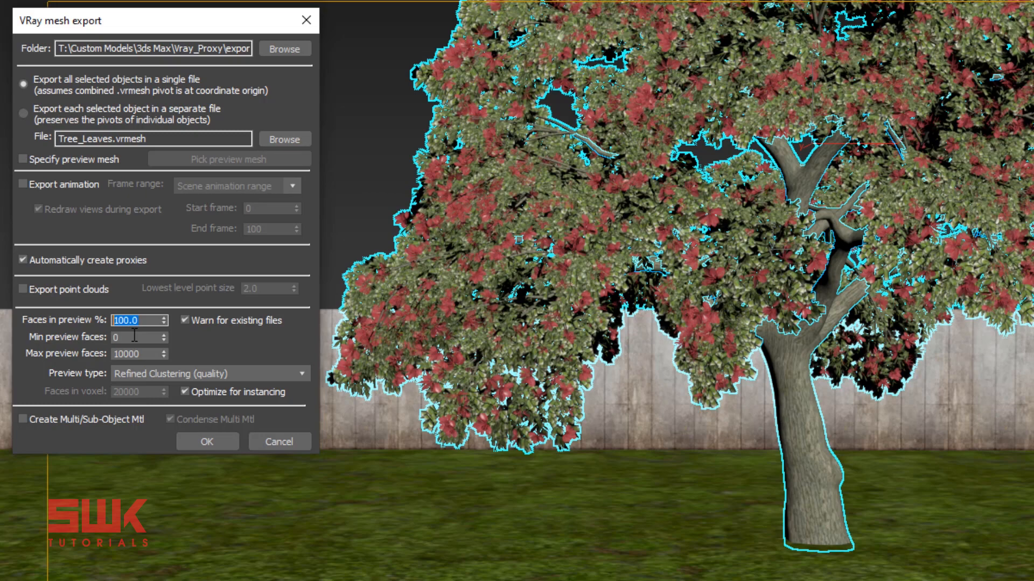
{"action": "type", "text": "15.0"}
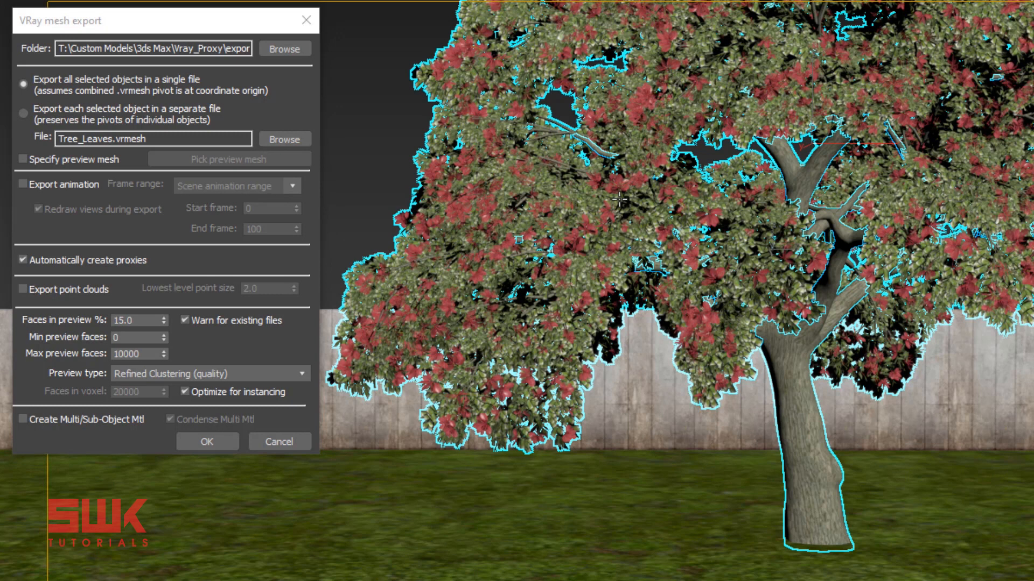
{"action": "mouse_move", "coordinate": [151, 239]}
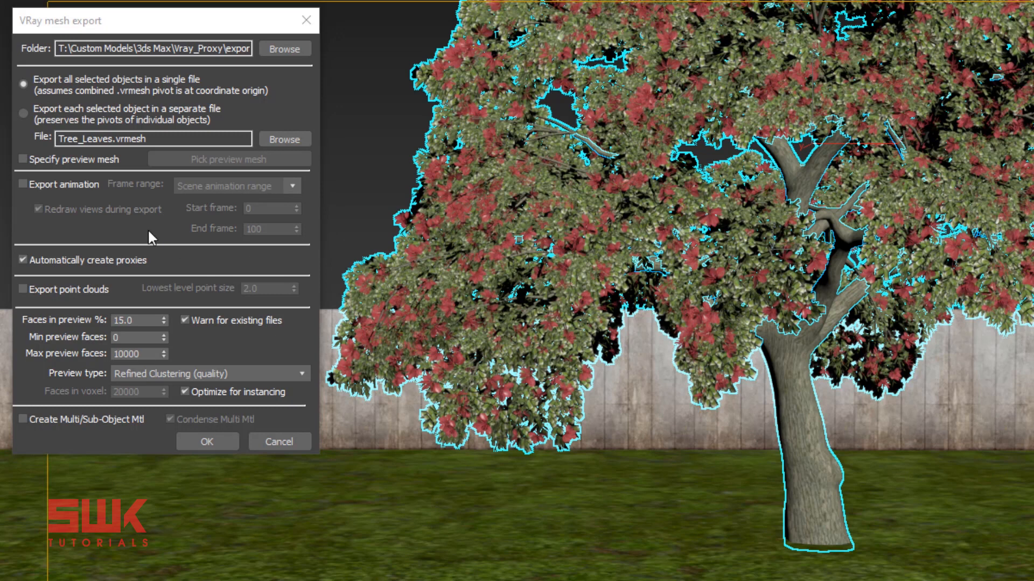
{"action": "mouse_move", "coordinate": [181, 90]}
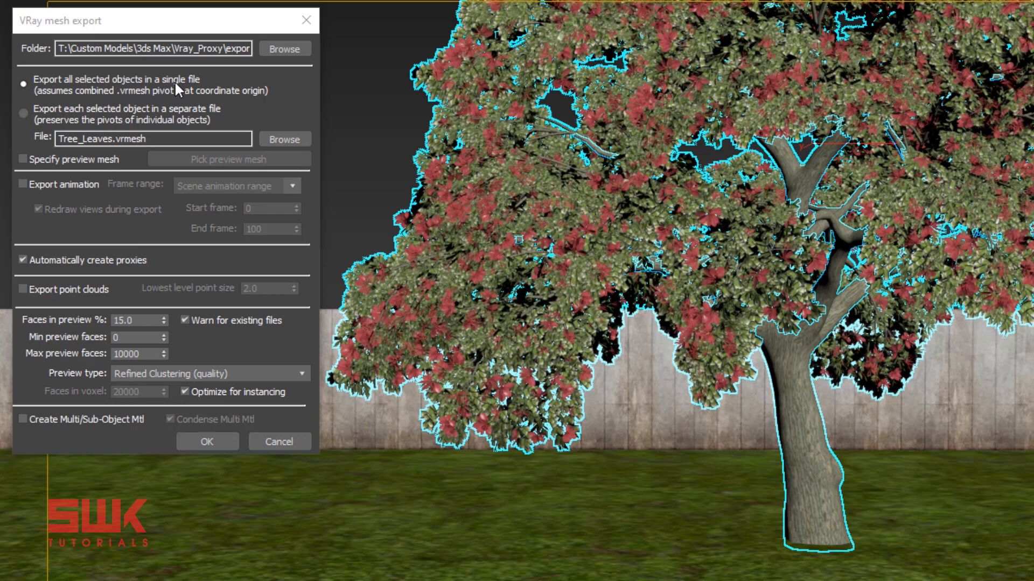
{"action": "mouse_move", "coordinate": [202, 88]}
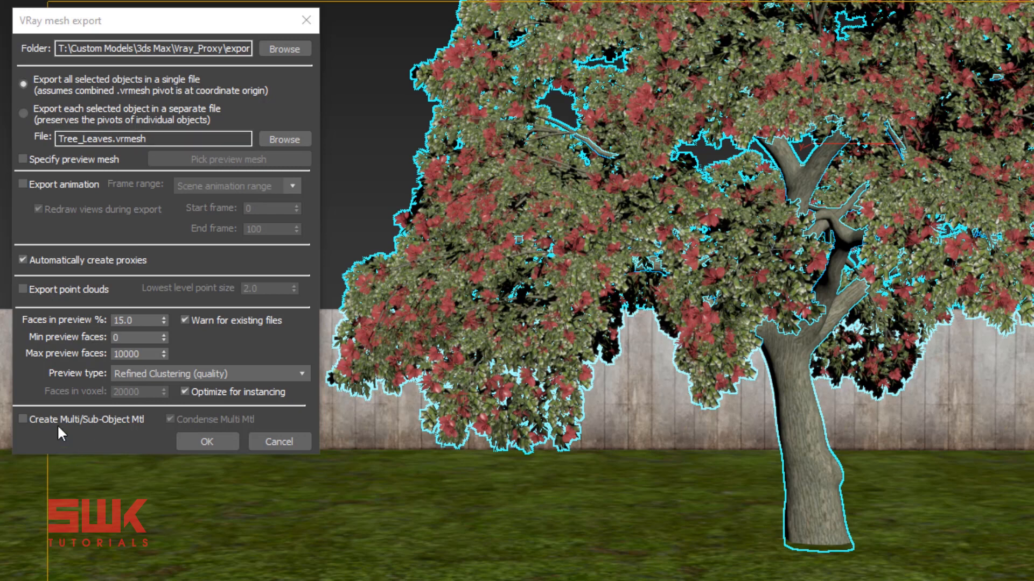
- Enable Create Multi/Sub-Object Mtl and run the export, auto-creating the proxy
{"action": "left_click", "coordinate": [23, 419]}
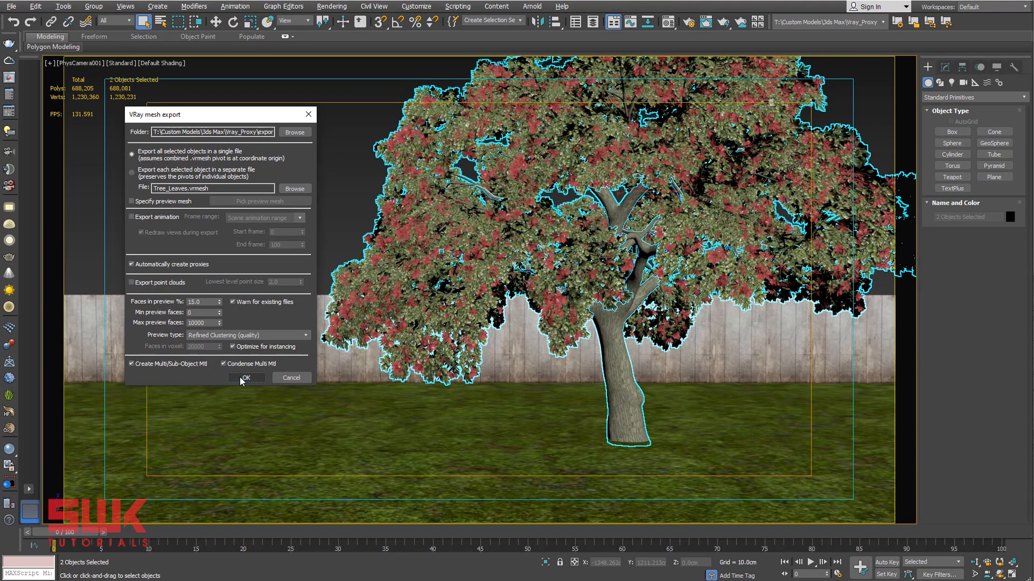
{"action": "left_click", "coordinate": [245, 378]}
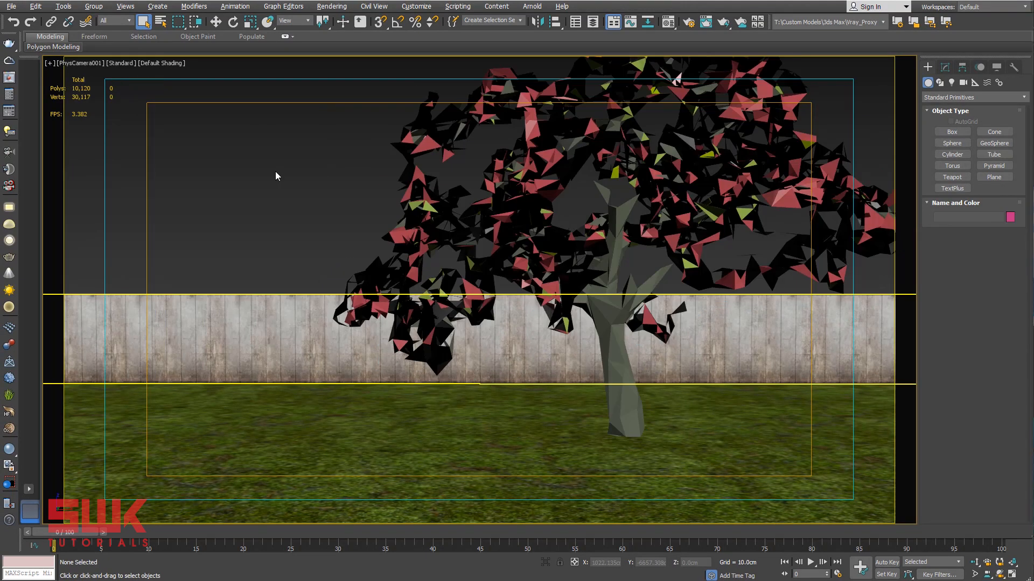
{"action": "mouse_move", "coordinate": [459, 212]}
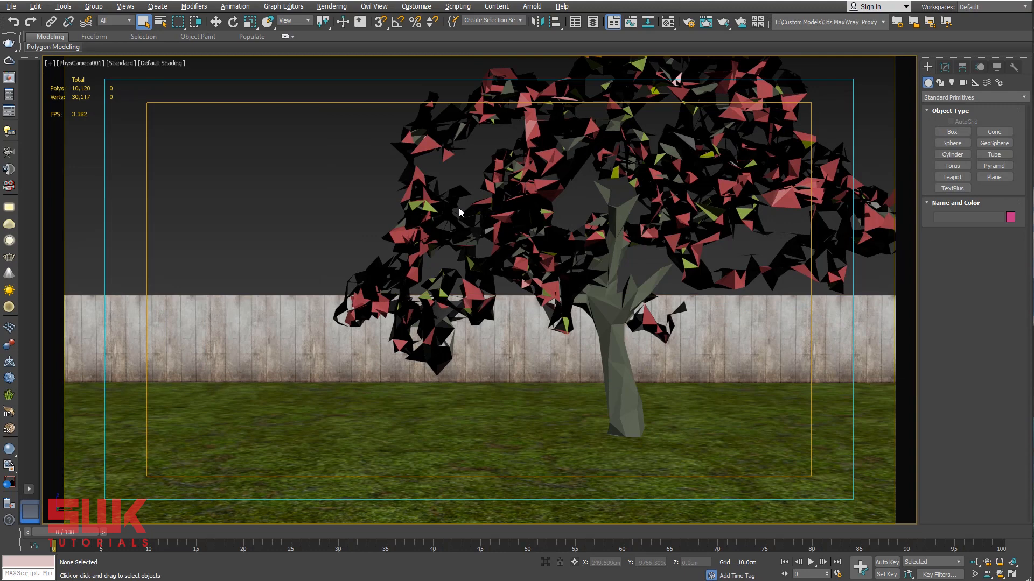
- Select the VRayProxy_Tree_Leaves proxy and show its parameters in the Modify panel
{"action": "left_click", "coordinate": [462, 211]}
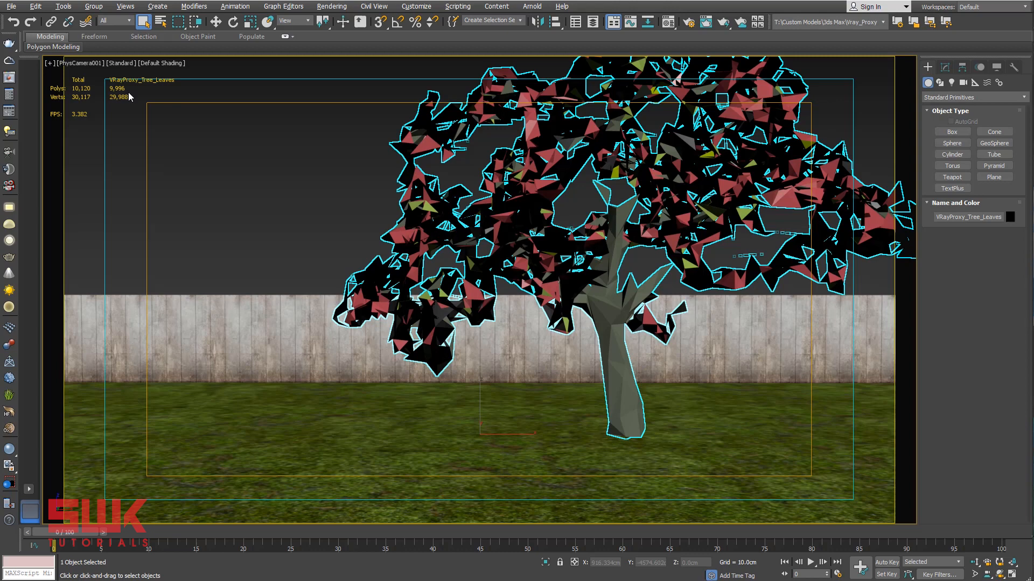
{"action": "mouse_move", "coordinate": [699, 104]}
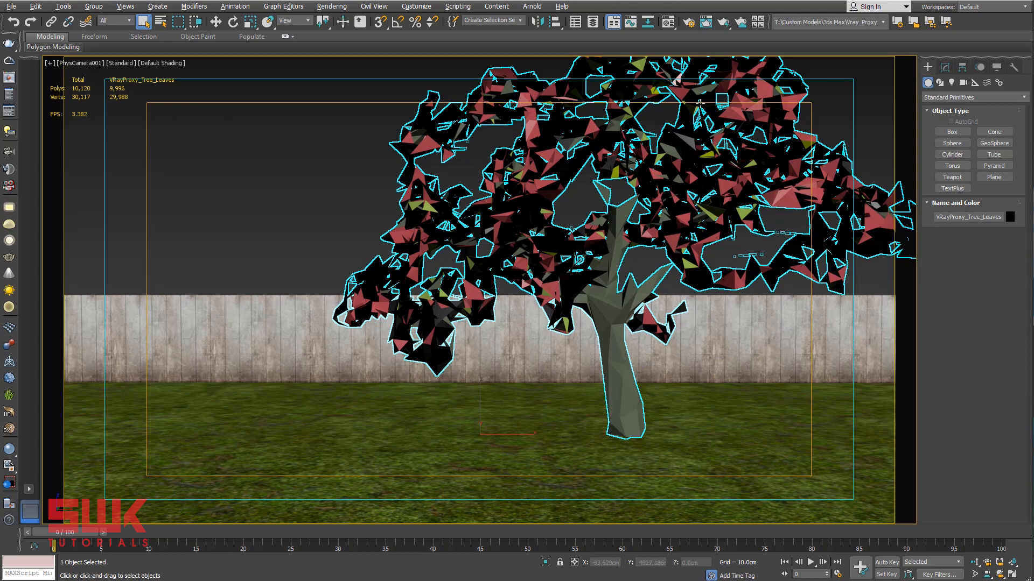
{"action": "left_click", "coordinate": [945, 66]}
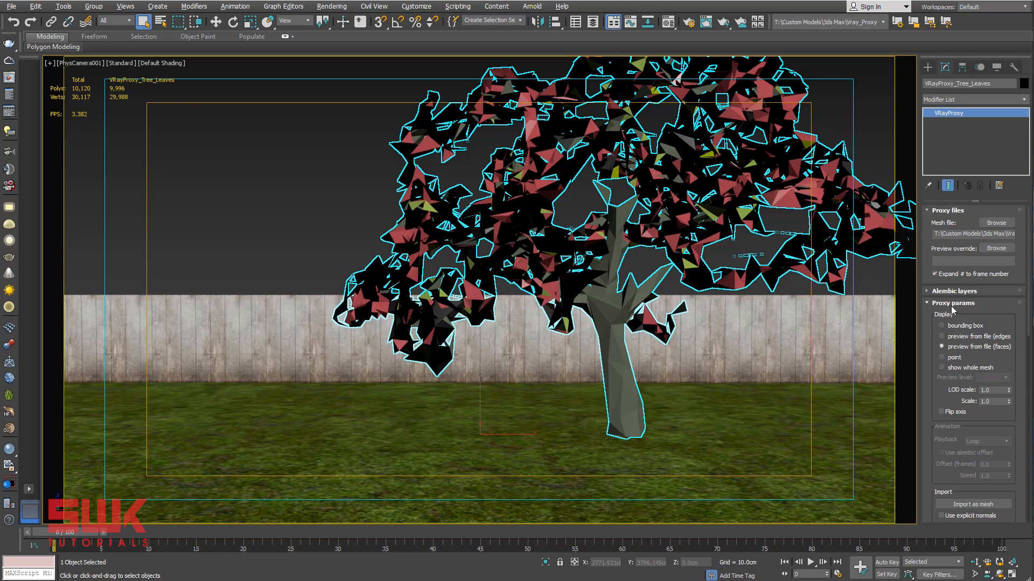
{"action": "mouse_move", "coordinate": [964, 310]}
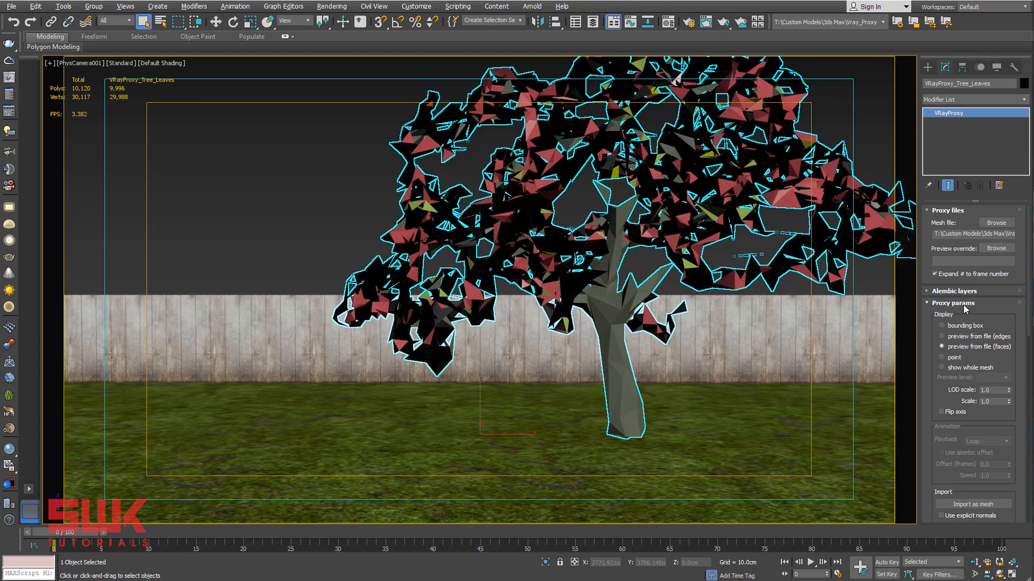
{"action": "left_click", "coordinate": [942, 325]}
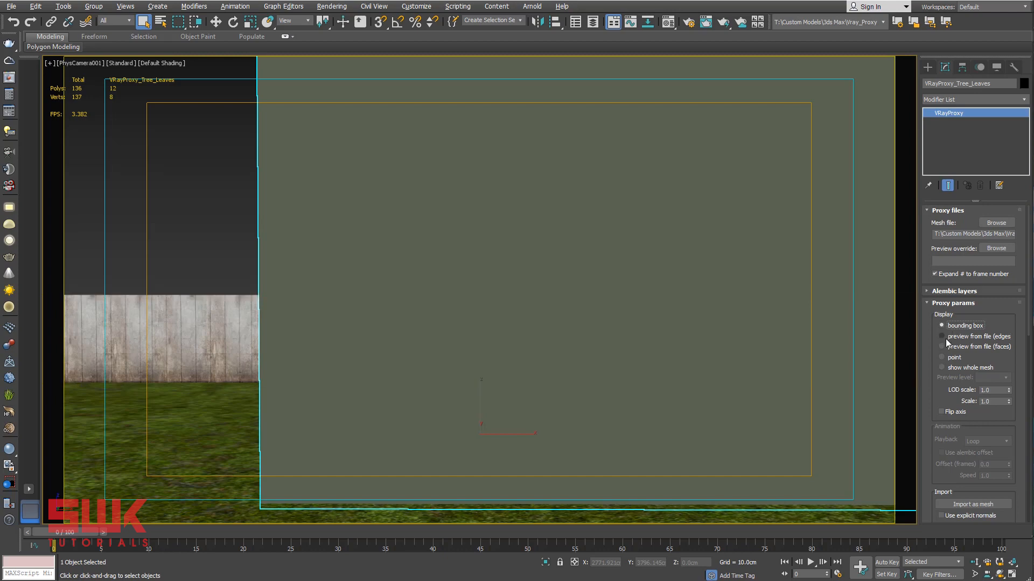
{"action": "left_click", "coordinate": [942, 336]}
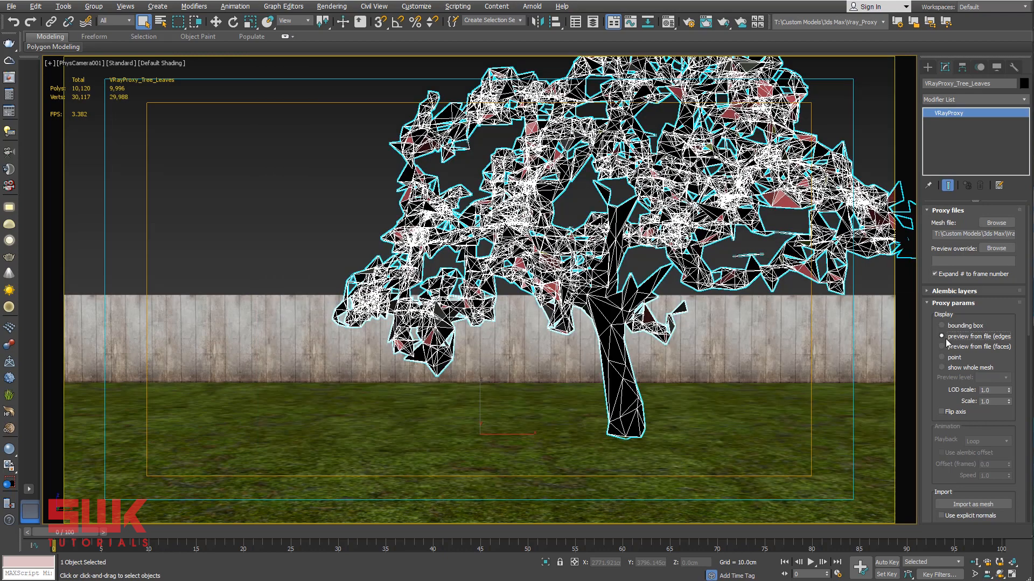
{"action": "left_click", "coordinate": [942, 357]}
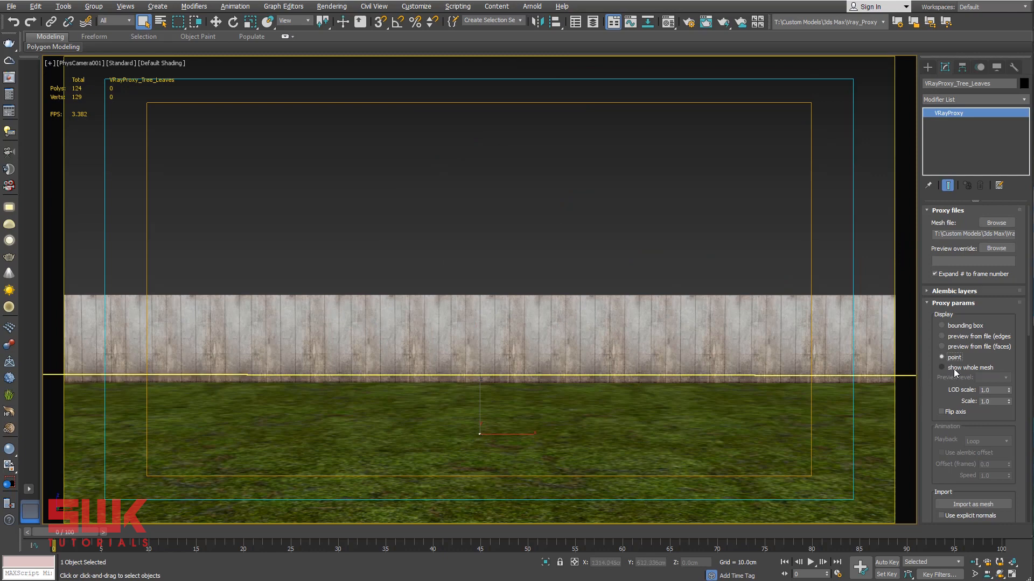
{"action": "left_click", "coordinate": [941, 368]}
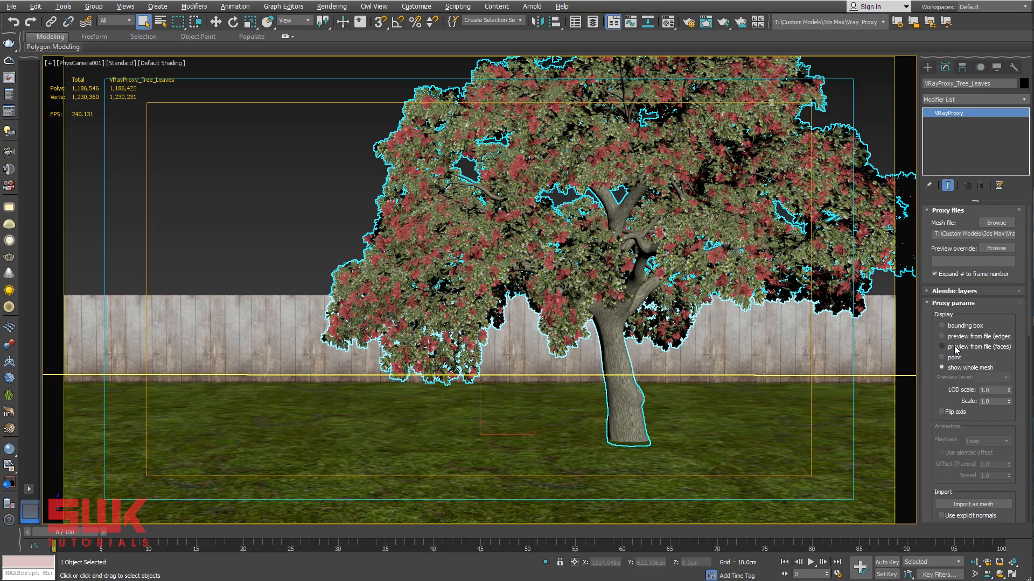
{"action": "left_click", "coordinate": [941, 347]}
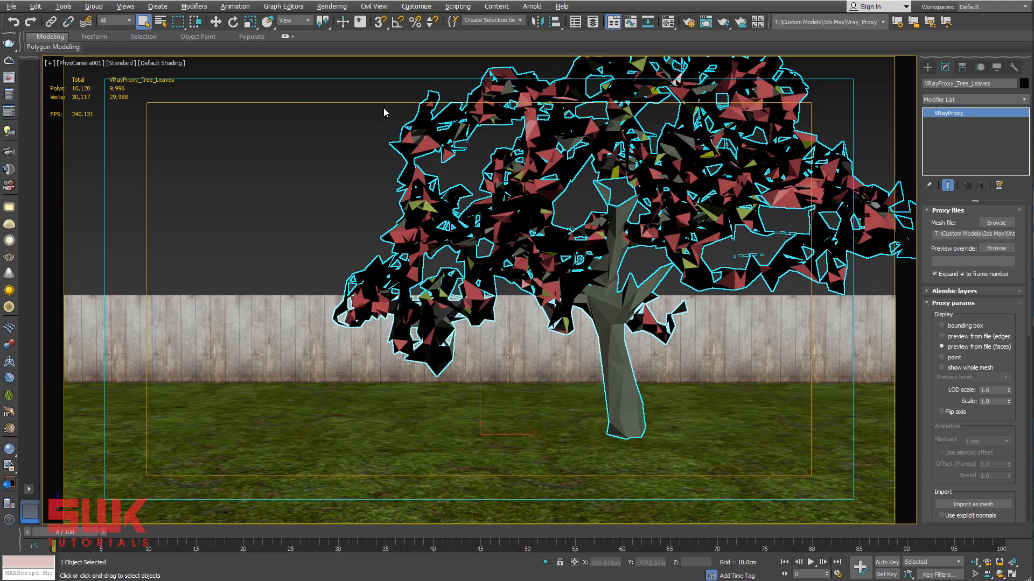
{"action": "left_click", "coordinate": [667, 22]}
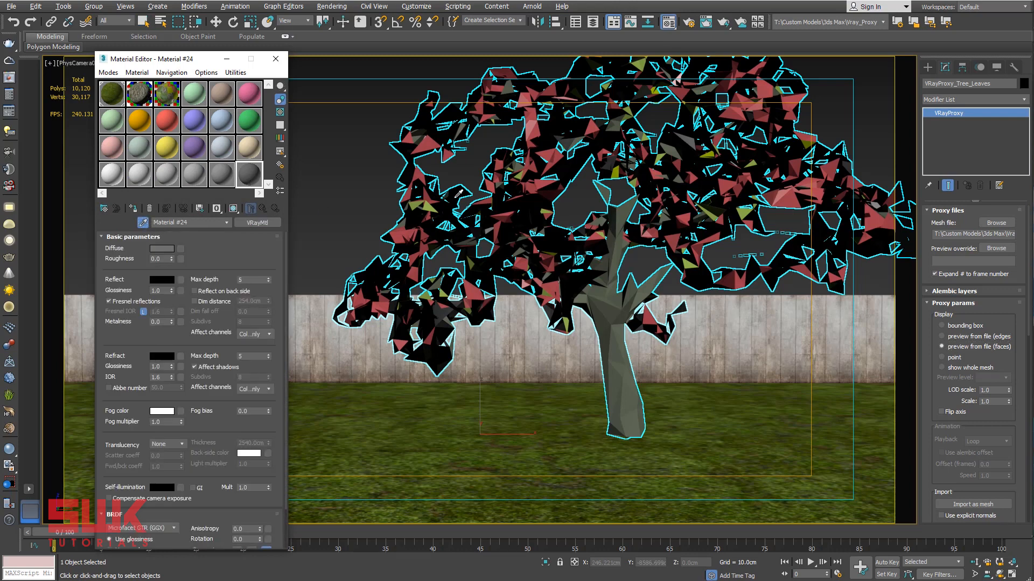
- Pick the proxy's seven-slot multi/sub-object material for review, then start a production render
{"action": "left_click", "coordinate": [248, 174]}
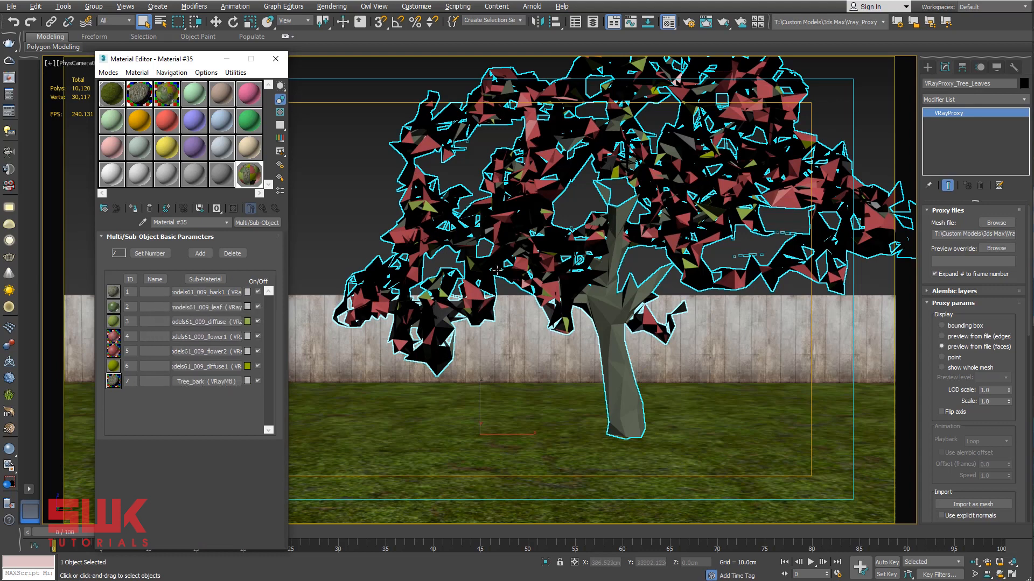
{"action": "mouse_move", "coordinate": [649, 382]}
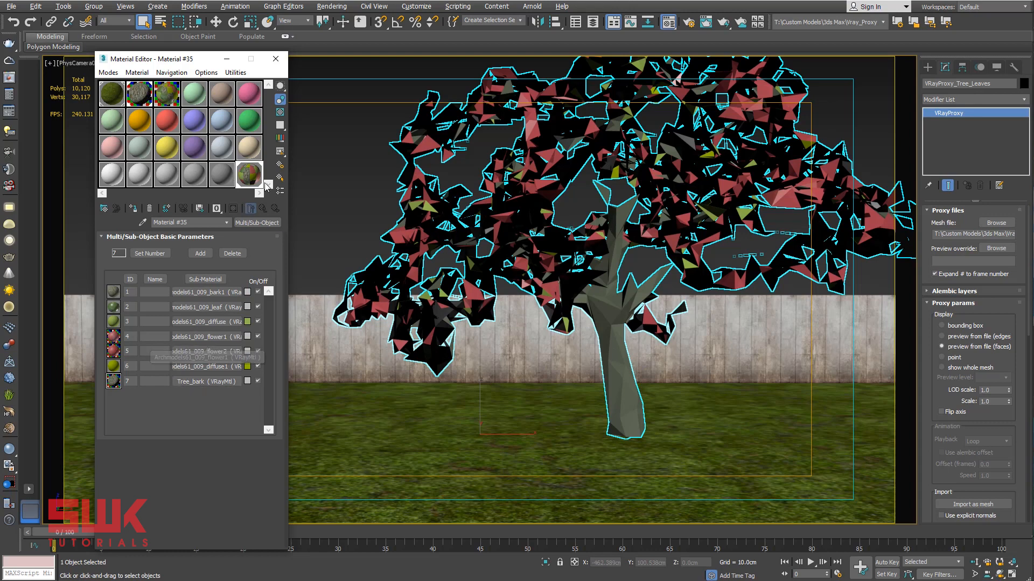
{"action": "left_click", "coordinate": [274, 58]}
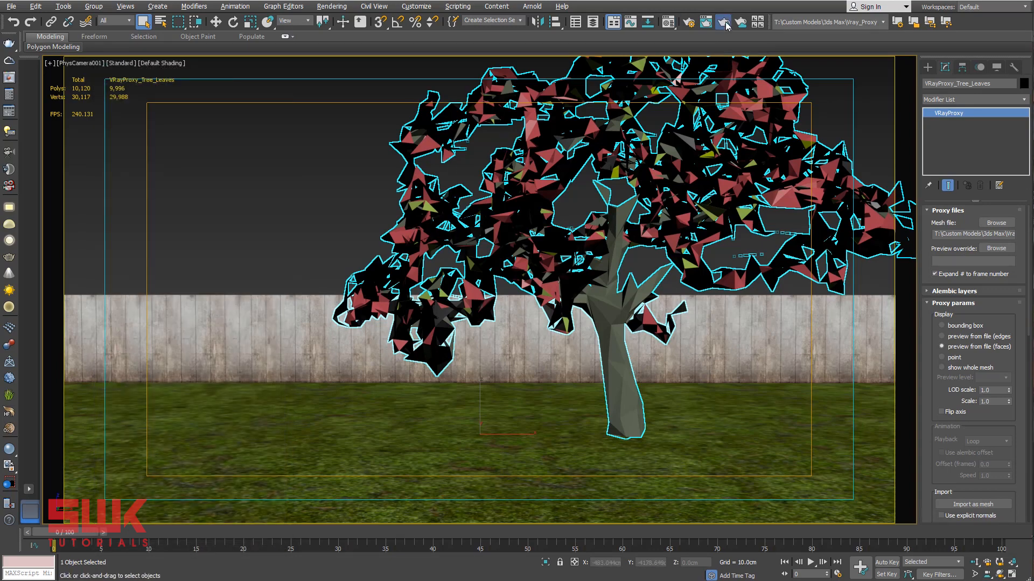
{"action": "left_click", "coordinate": [723, 22]}
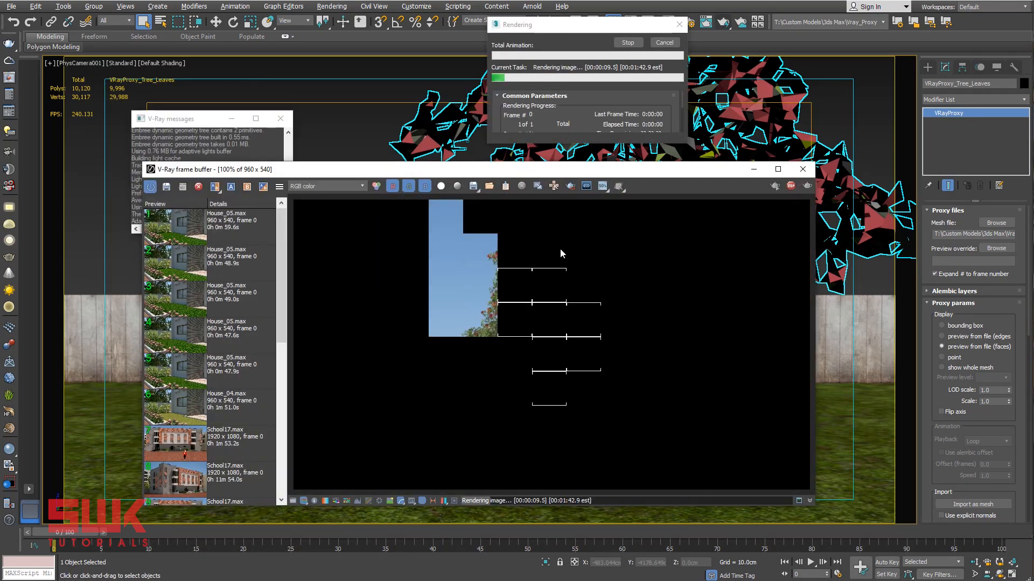